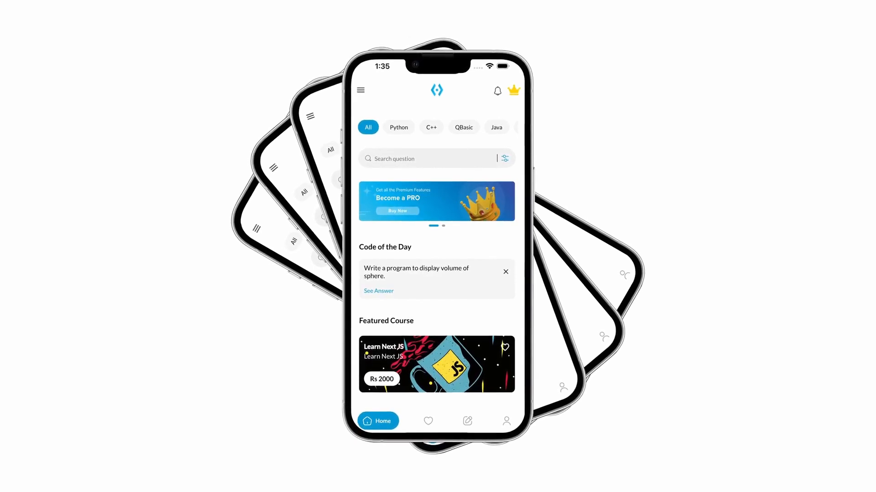
Move from the home screen preview to the login screen with email and password fields
click(378, 291)
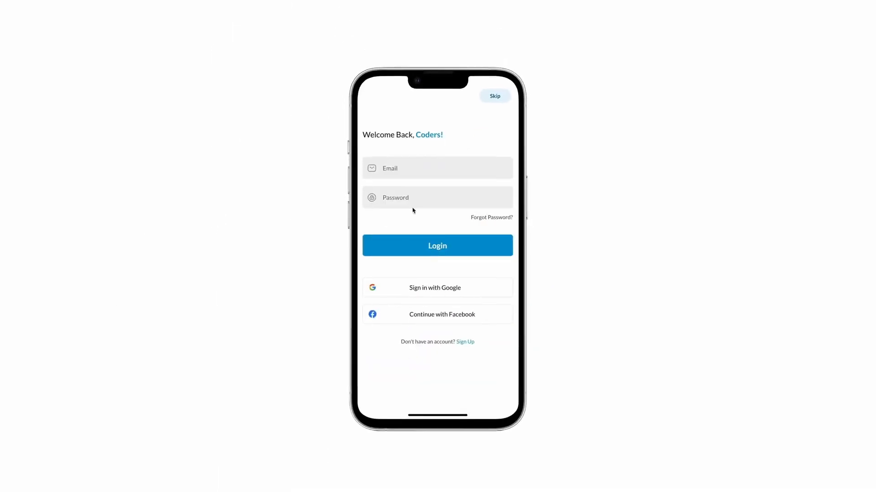
text(test@test.co)
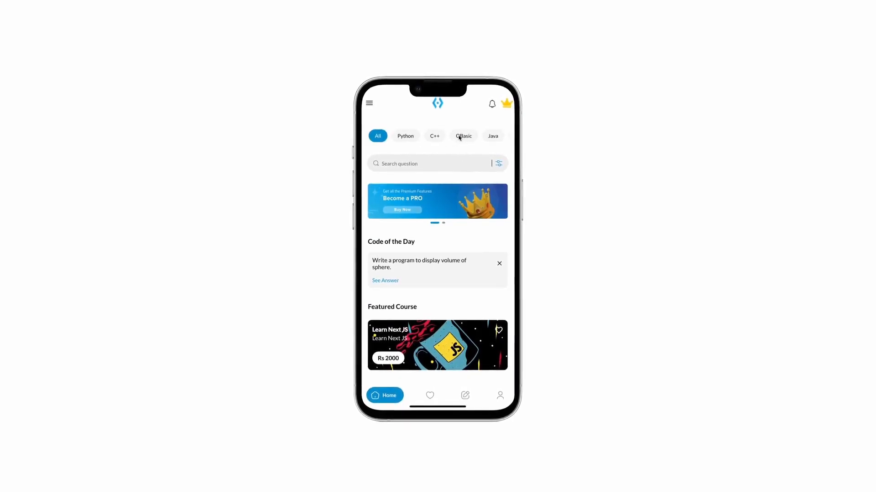
click(464, 136)
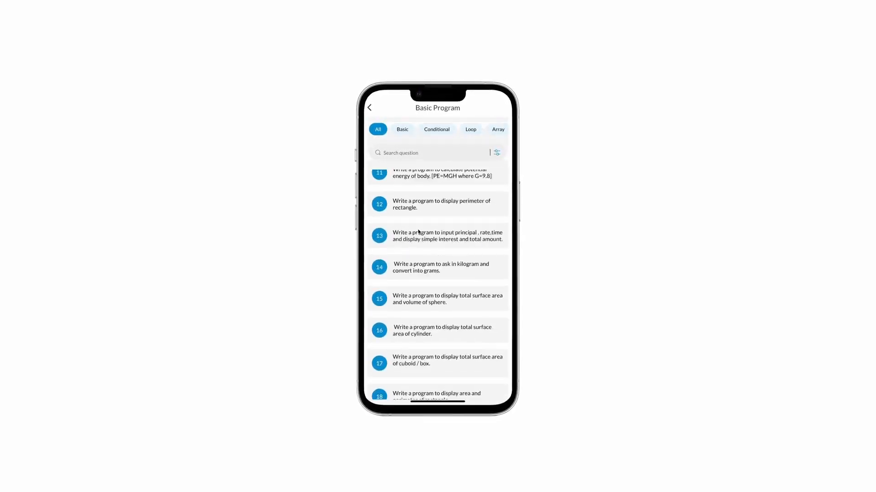
View program 15's sphere area/volume solution with its flowchart and written explanation
click(437, 299)
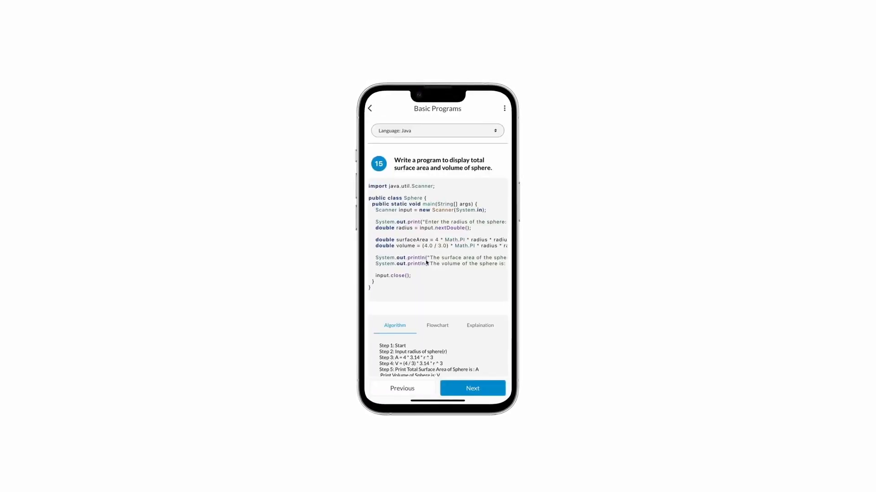
click(436, 325)
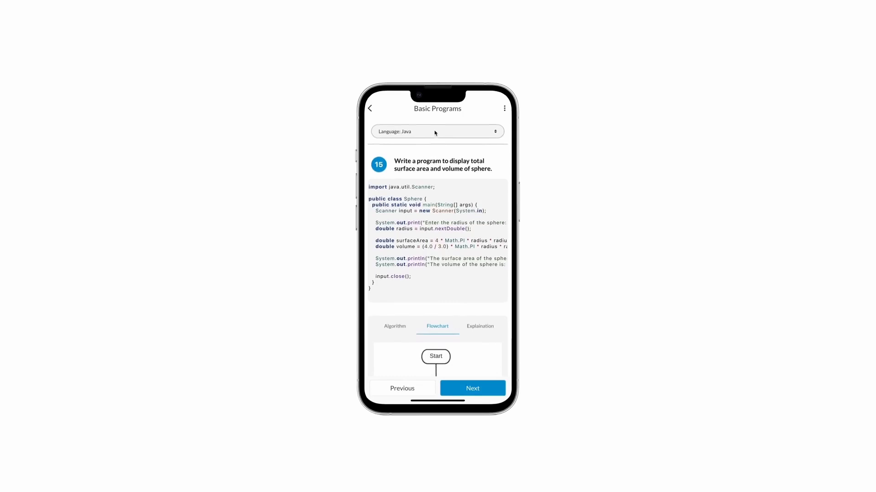
scroll(down, 3)
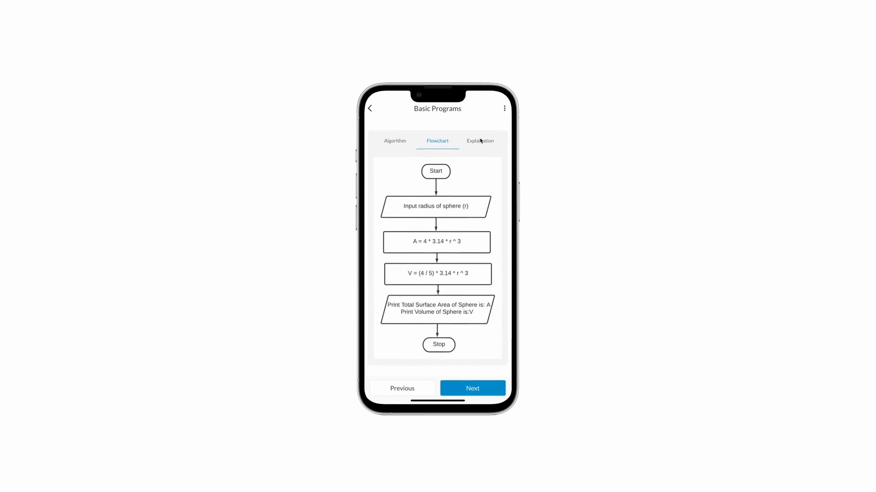
click(479, 141)
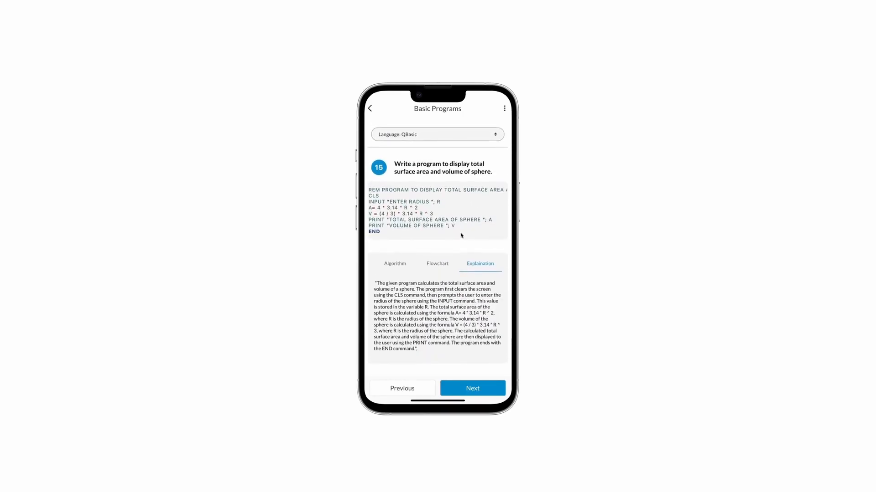
Return home and browse the featured Learn Next JS course lessons
click(369, 109)
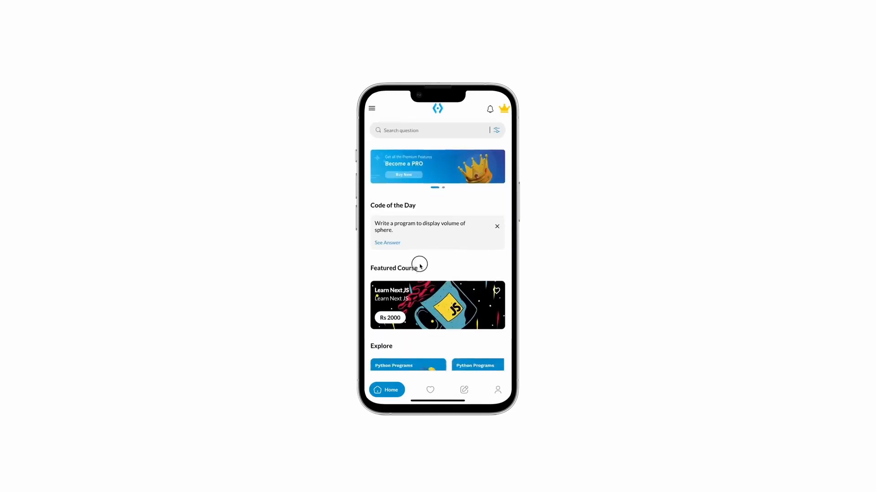
click(436, 306)
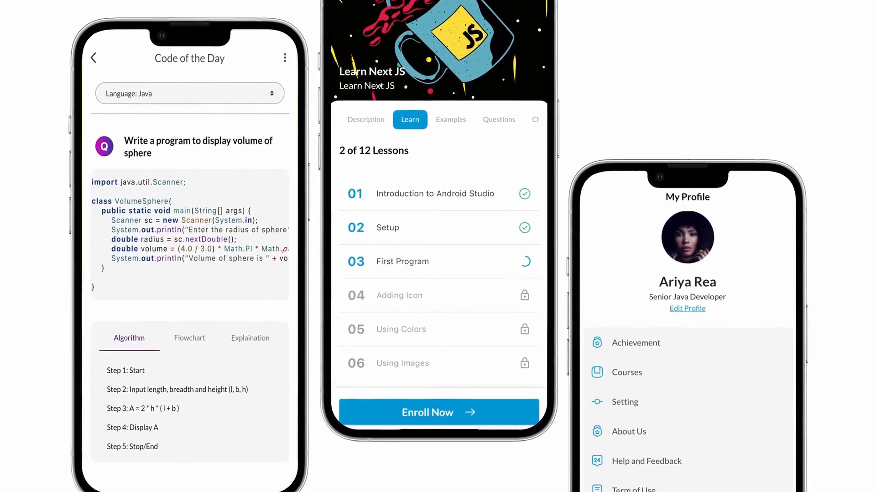
scroll(down, 3)
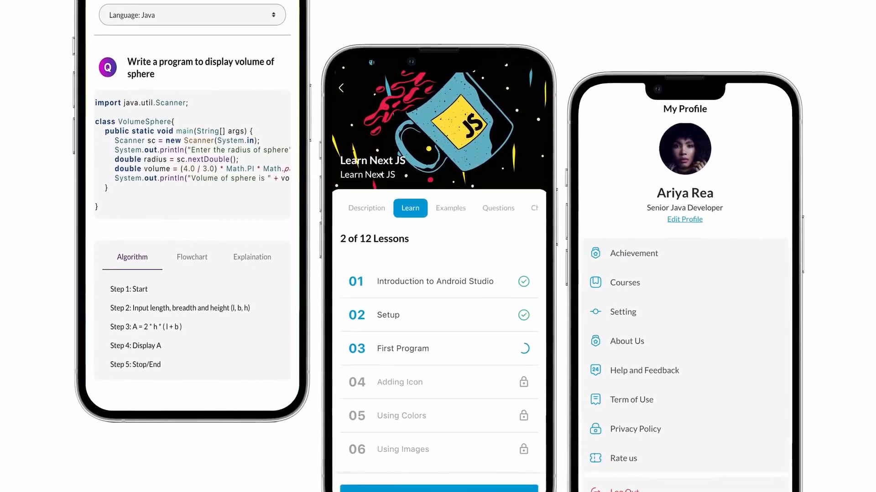